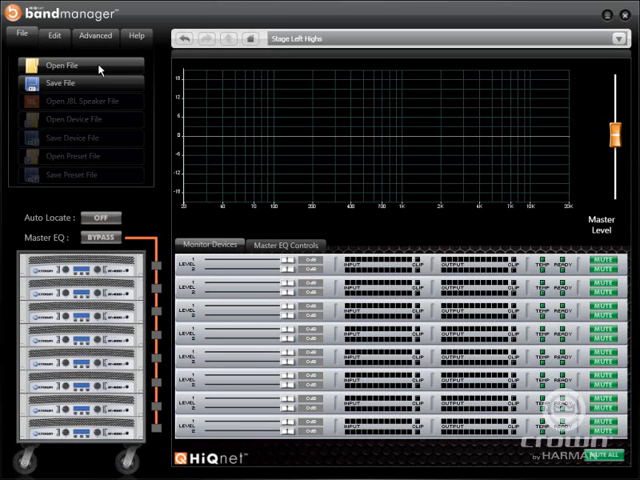
Enable the parametric EQ filters in the Master EQ Controls view.
{"action": "left_click", "coordinate": [136, 36]}
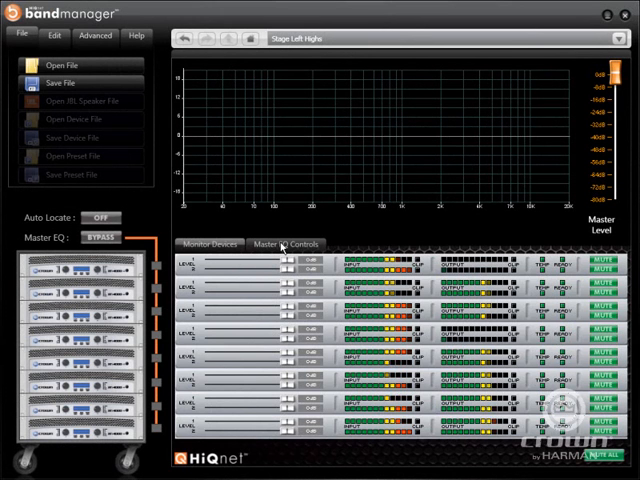
{"action": "left_click", "coordinate": [286, 244]}
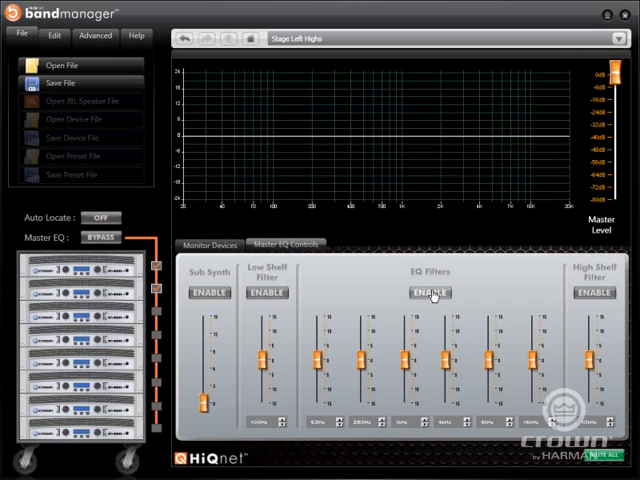
{"action": "left_click", "coordinate": [428, 292]}
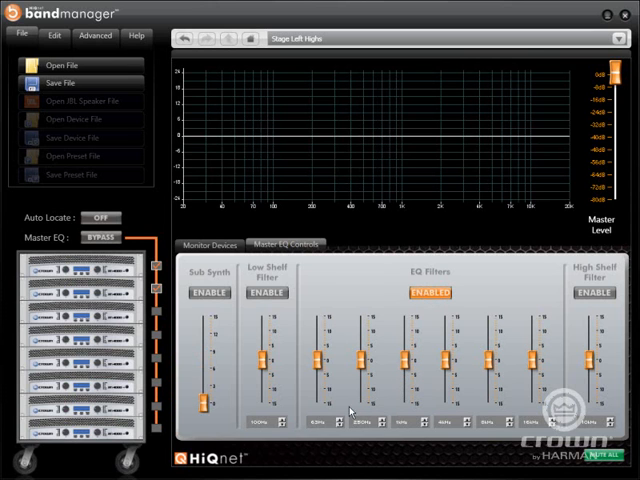
{"action": "mouse_move", "coordinate": [368, 220]}
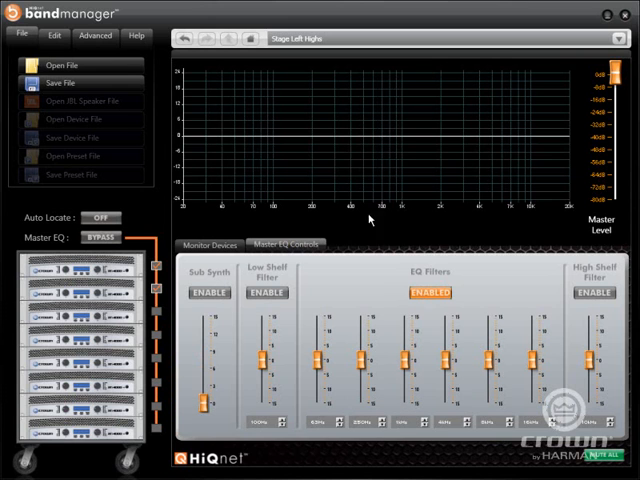
Add a filter band on the EQ graph and raise it into a boost near the centre.
{"action": "left_click", "coordinate": [356, 138]}
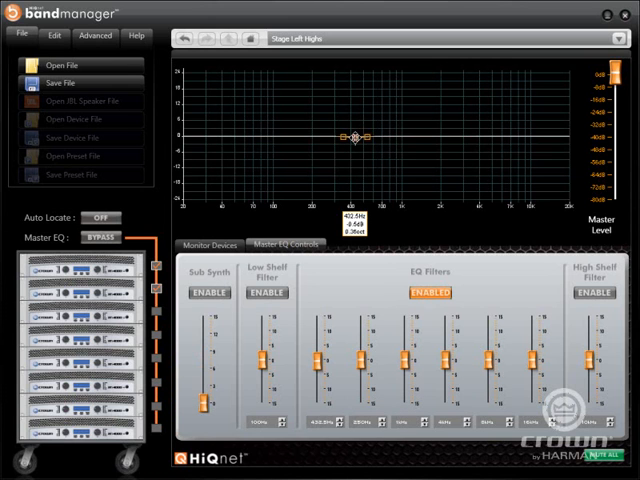
{"action": "left_click_drag", "start_coordinate": [356, 136], "coordinate": [344, 116]}
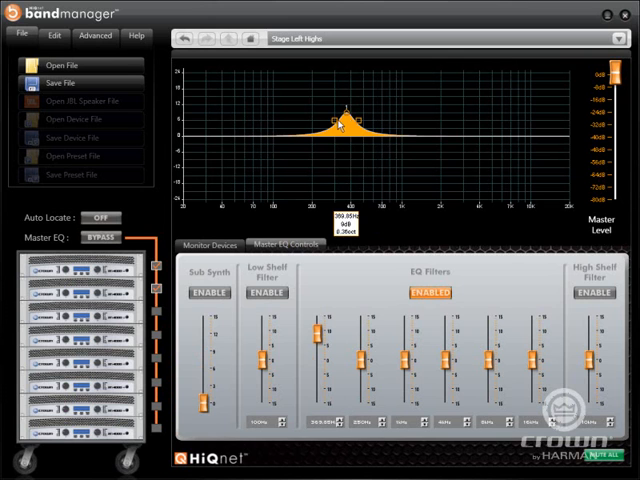